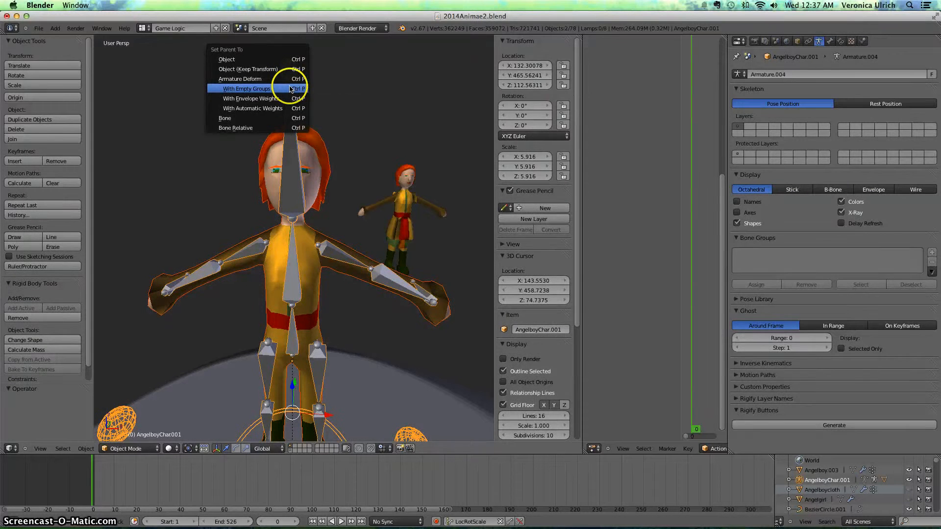
Step: Parent the character mesh to its armature with Armature Deform, then select the mesh
{"action": "left_click", "coordinate": [247, 88]}
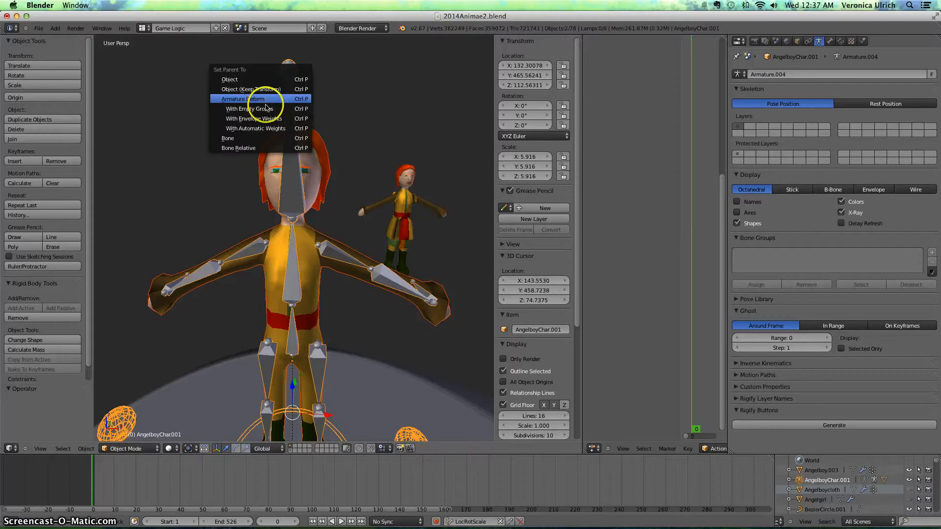
{"action": "left_click", "coordinate": [243, 99]}
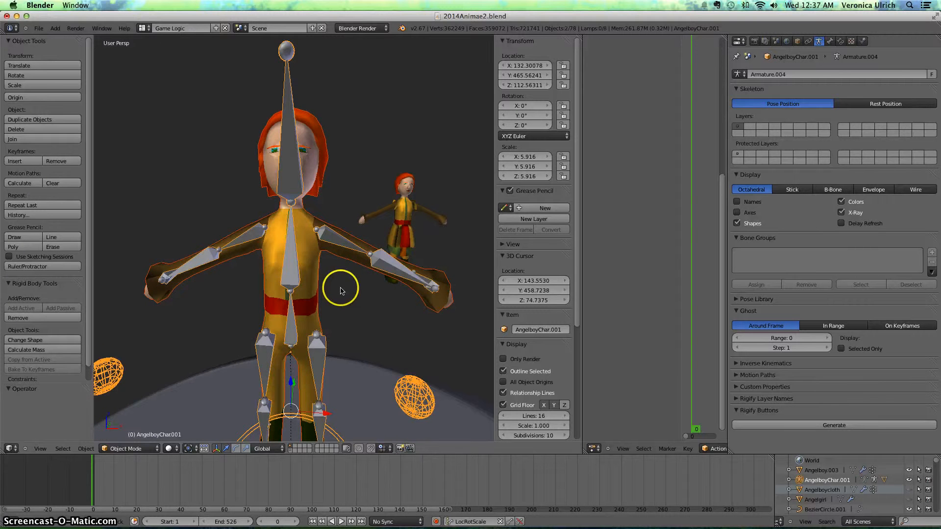
{"action": "left_click", "coordinate": [126, 448]}
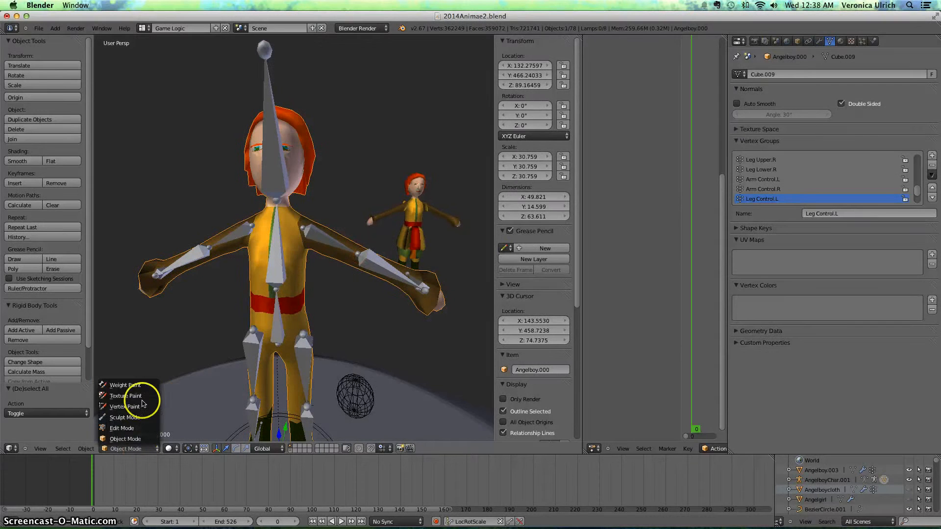
Step: In Weight Paint mode, inspect Foot.R, Foot.L, Leg Control.L and Arm Control.R weights
{"action": "left_click", "coordinate": [125, 385]}
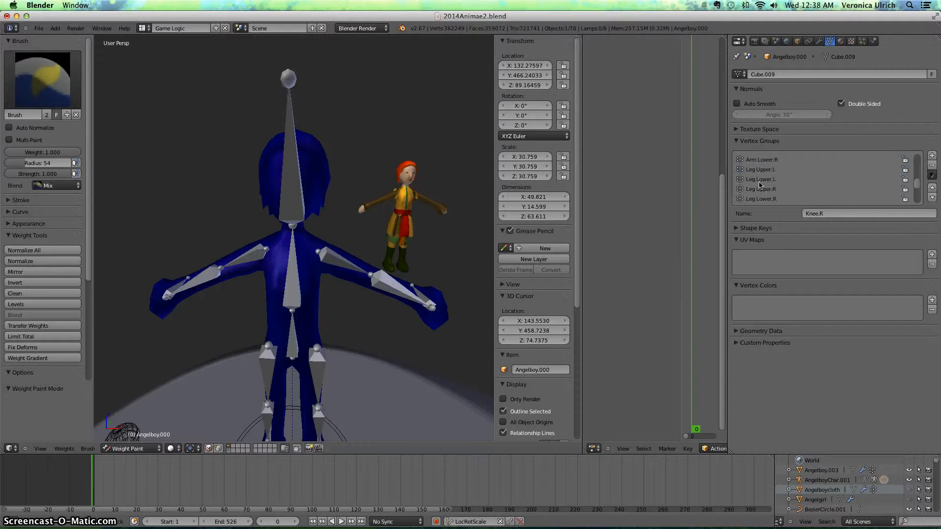
{"action": "left_click", "coordinate": [754, 198]}
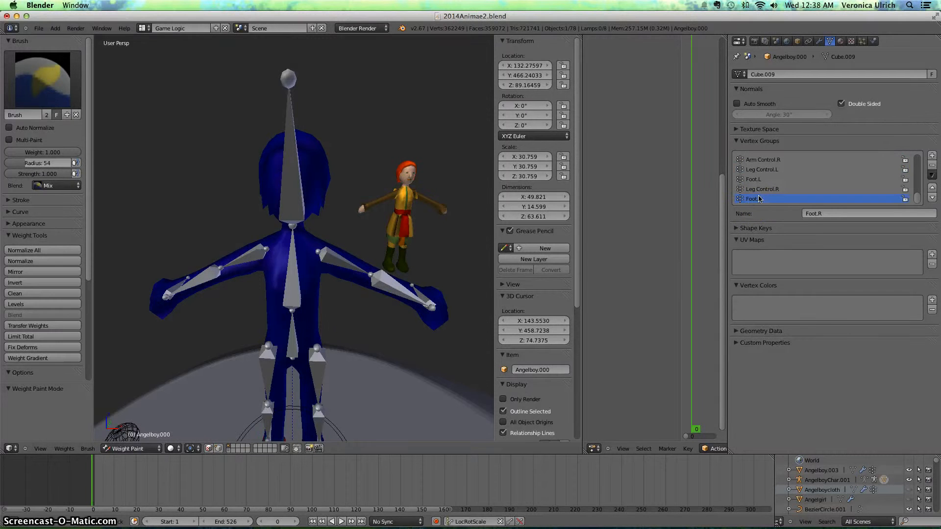
{"action": "left_click", "coordinate": [753, 179]}
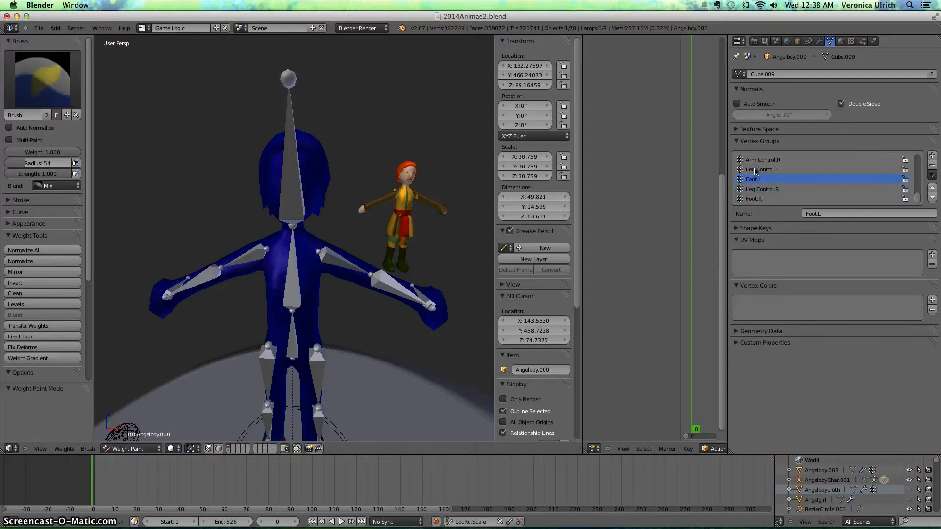
{"action": "left_click", "coordinate": [762, 170]}
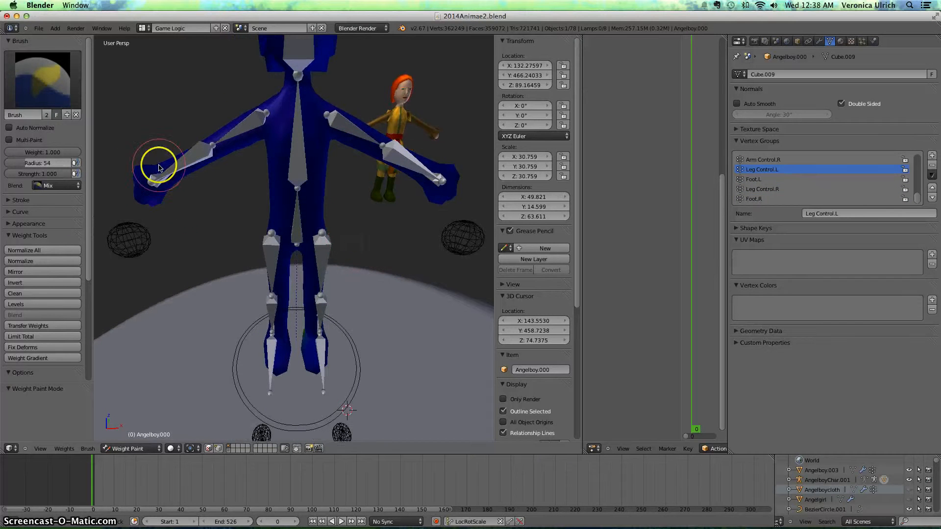
{"action": "left_click", "coordinate": [753, 198]}
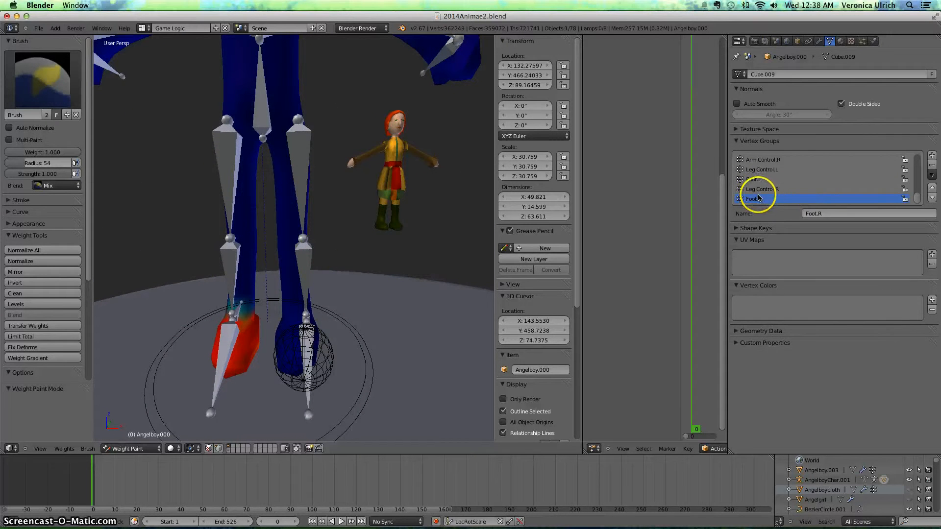
{"action": "left_click", "coordinate": [762, 169]}
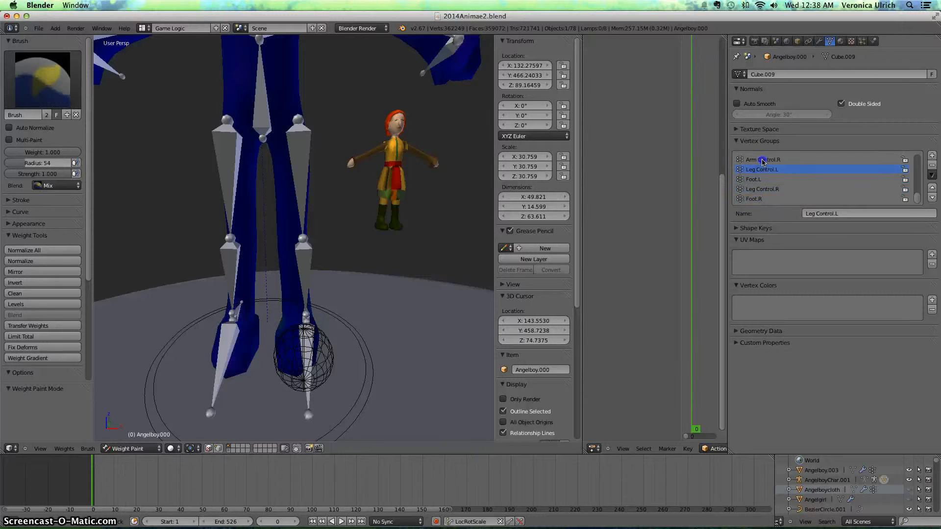
{"action": "left_click", "coordinate": [763, 159]}
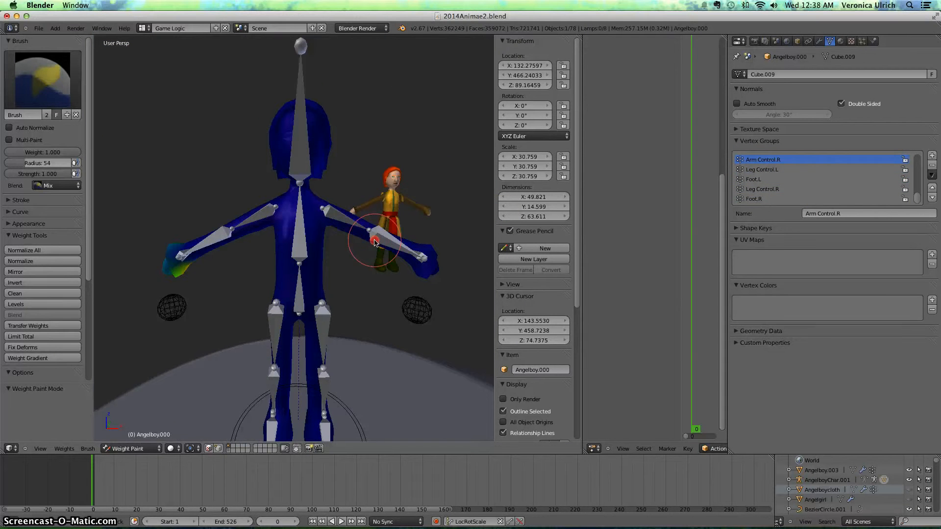
{"action": "left_click", "coordinate": [129, 448]}
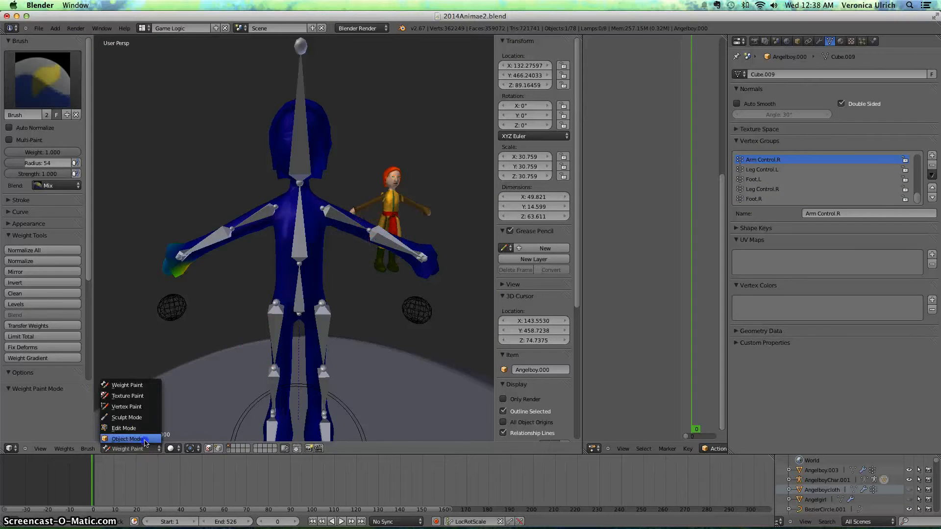
Step: Switch the character back to Object Mode with mesh and armature selected
{"action": "left_click", "coordinate": [127, 439]}
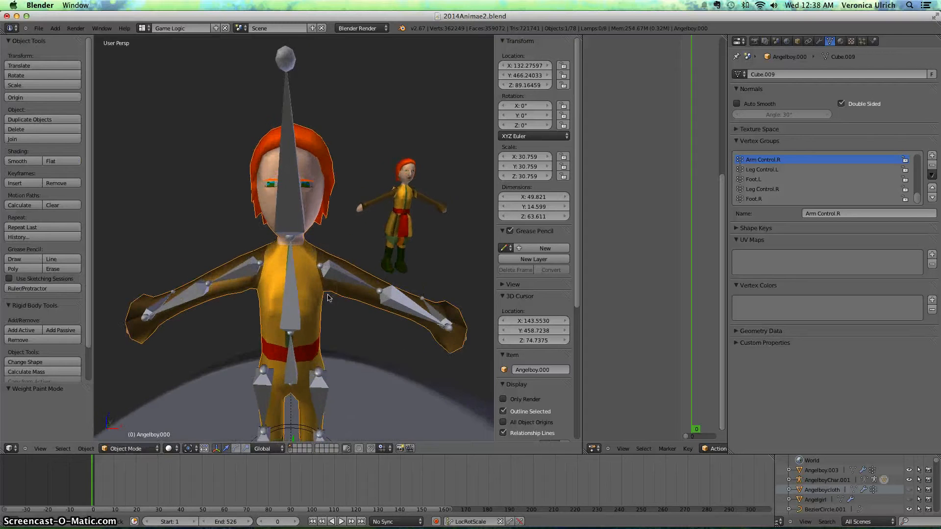
{"action": "left_click", "coordinate": [126, 449]}
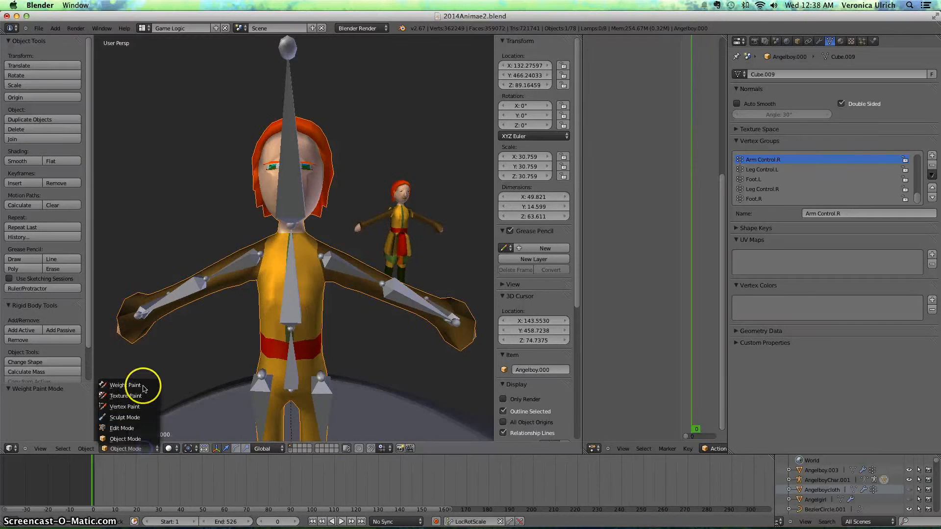
{"action": "left_click", "coordinate": [125, 449]}
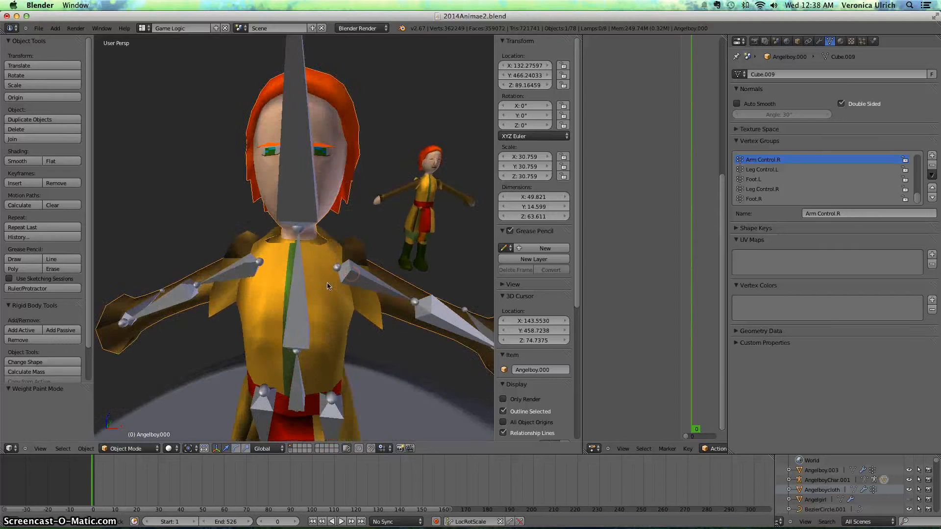
{"action": "left_click", "coordinate": [323, 307]}
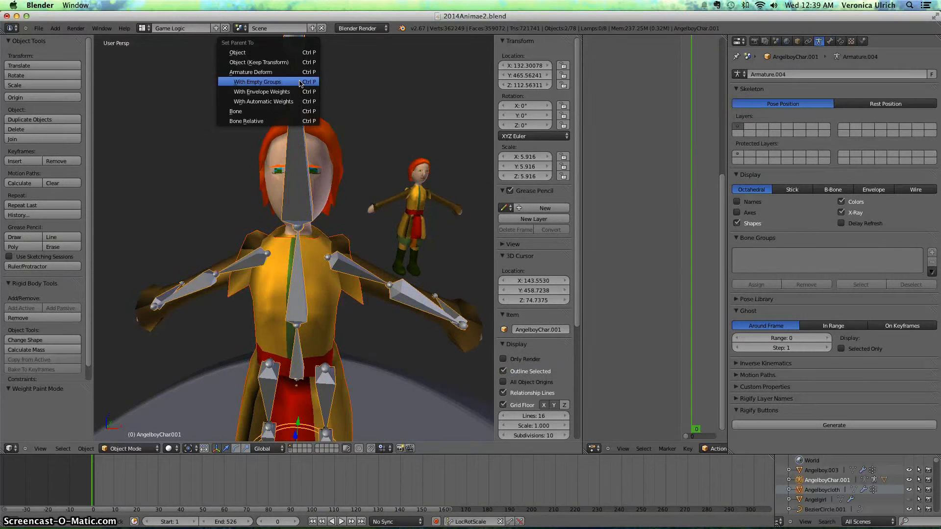
{"action": "mouse_move", "coordinate": [286, 83]}
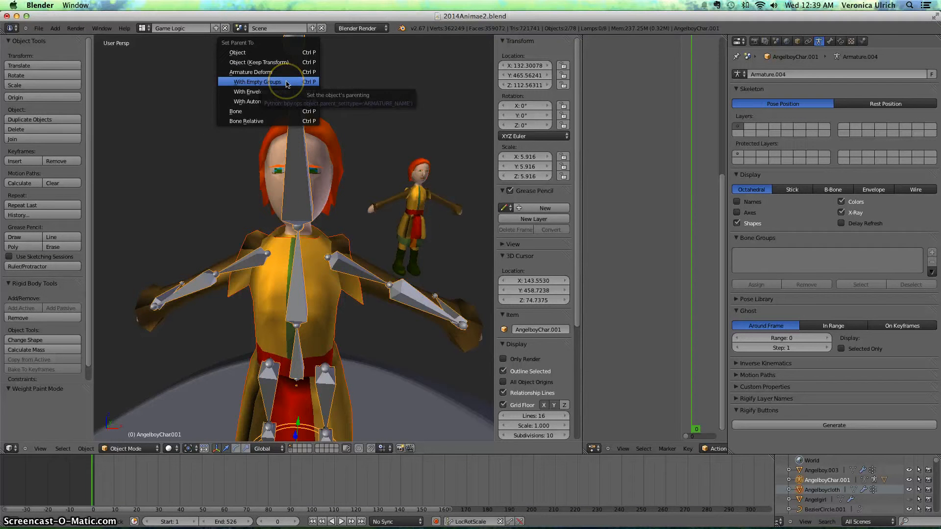
Step: Parent the Angelboycloth clothing mesh to the armature with empty vertex groups
{"action": "left_click", "coordinate": [257, 81]}
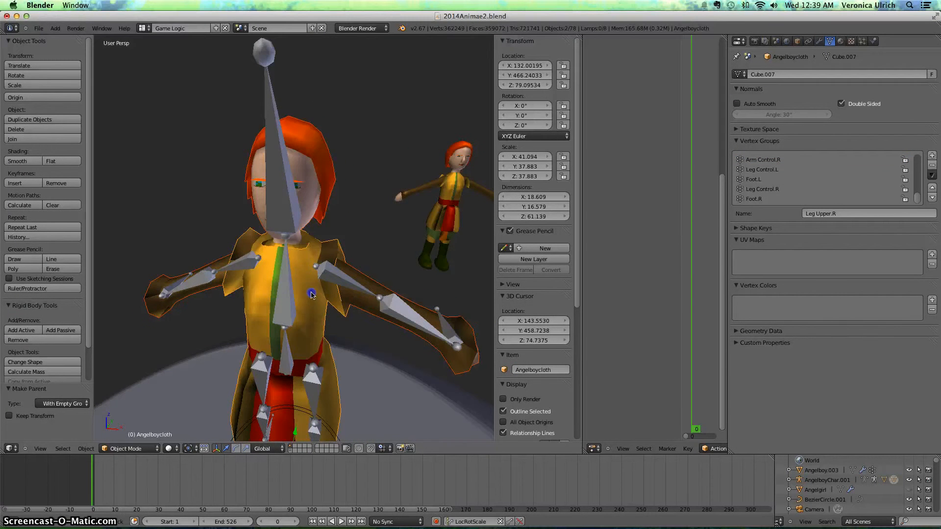
Step: Transfer weights for all groups from the character onto Angelboycloth, then return to Object Mode
{"action": "left_click", "coordinate": [128, 449]}
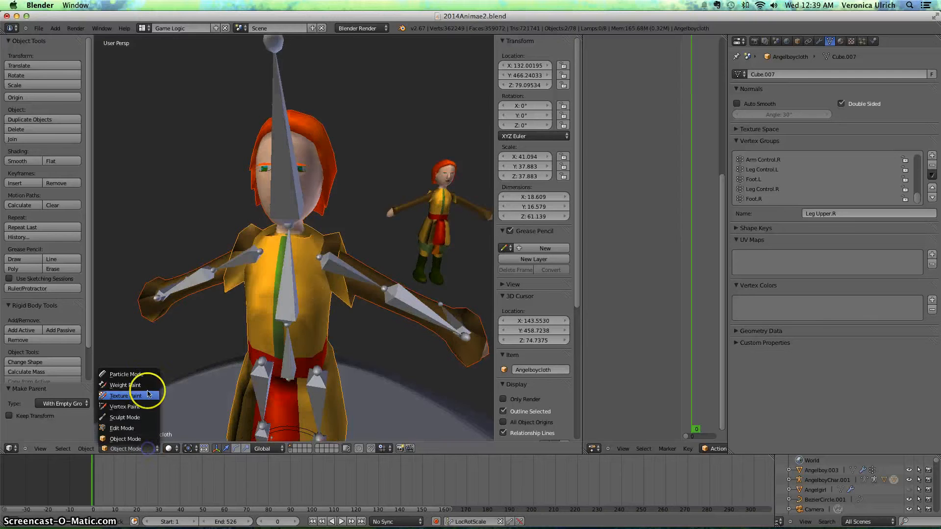
{"action": "left_click", "coordinate": [125, 385]}
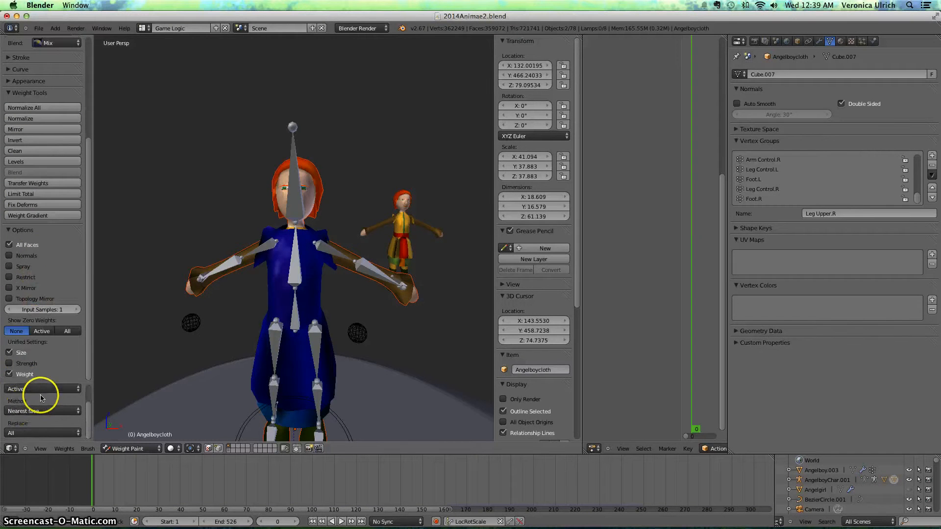
{"action": "left_click", "coordinate": [42, 389]}
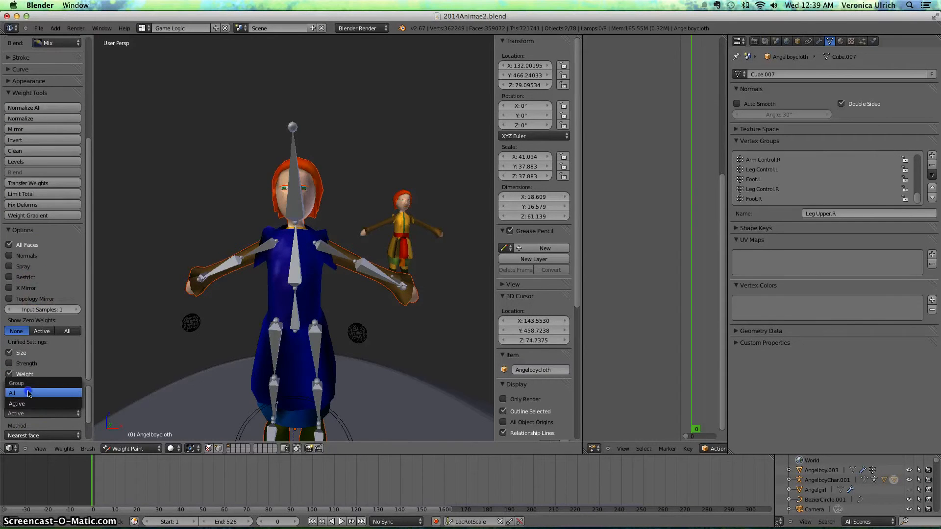
{"action": "left_click", "coordinate": [28, 394]}
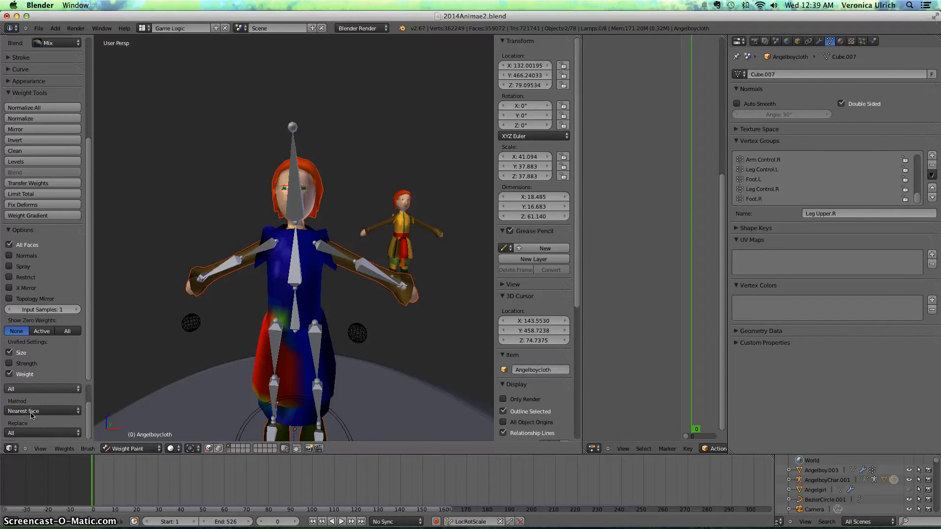
{"action": "mouse_move", "coordinate": [163, 415]}
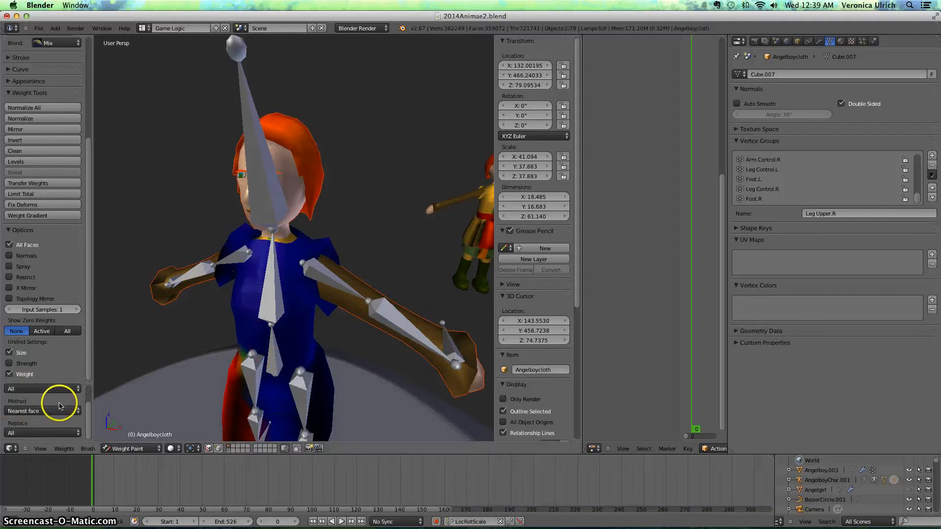
{"action": "mouse_move", "coordinate": [337, 332]}
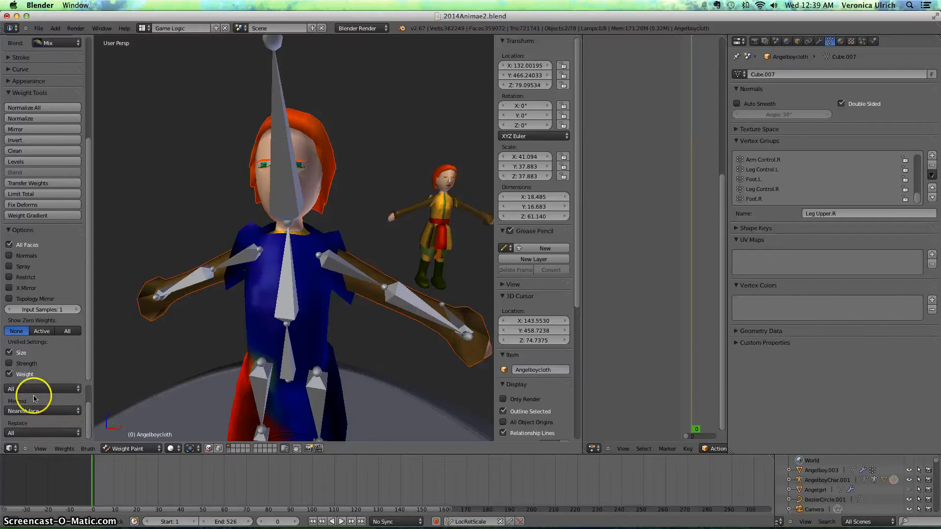
{"action": "mouse_move", "coordinate": [48, 406]}
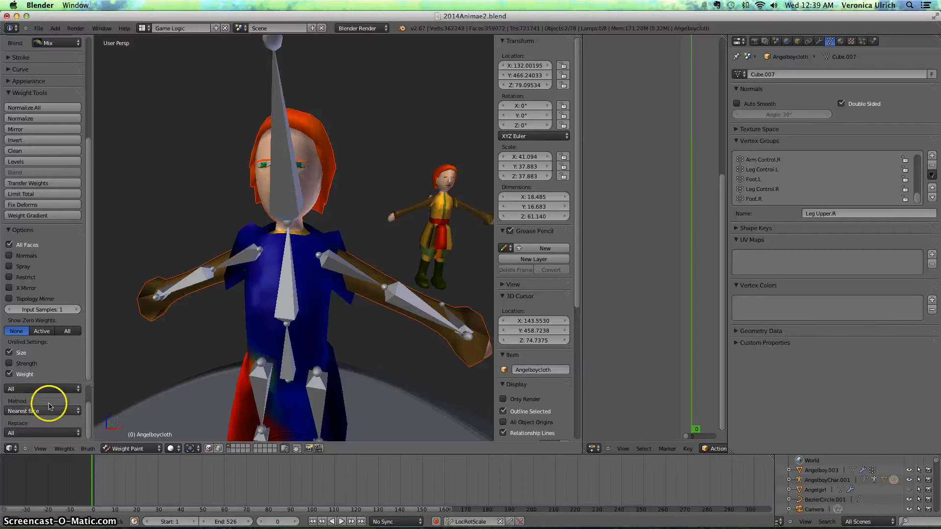
{"action": "mouse_move", "coordinate": [33, 419]}
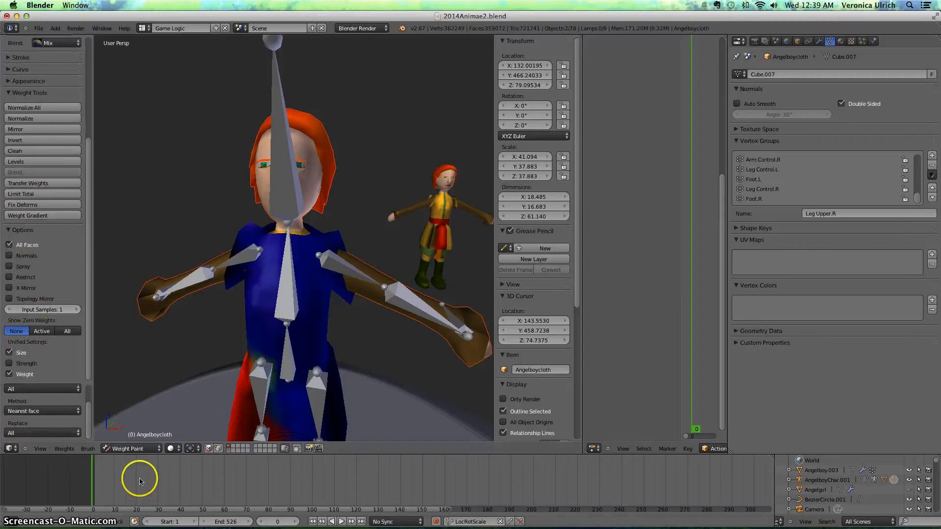
{"action": "left_click", "coordinate": [113, 448]}
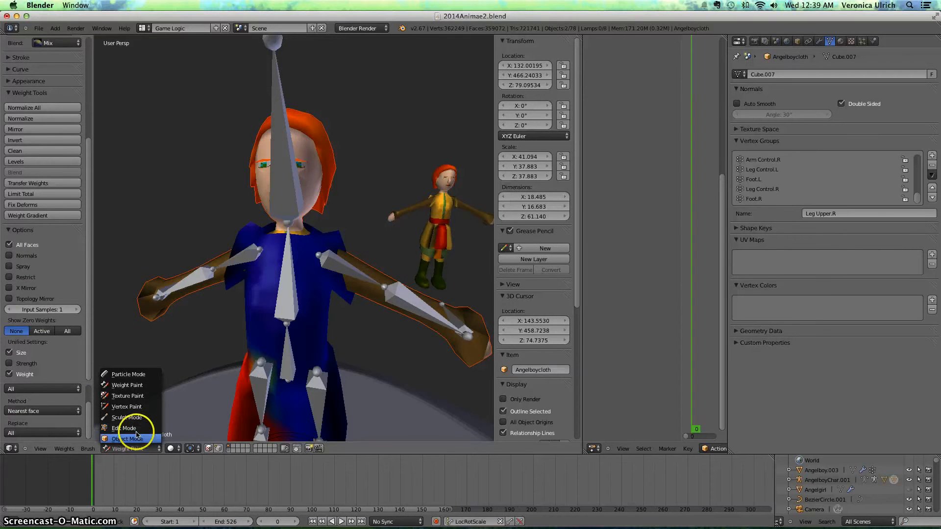
{"action": "left_click", "coordinate": [126, 438]}
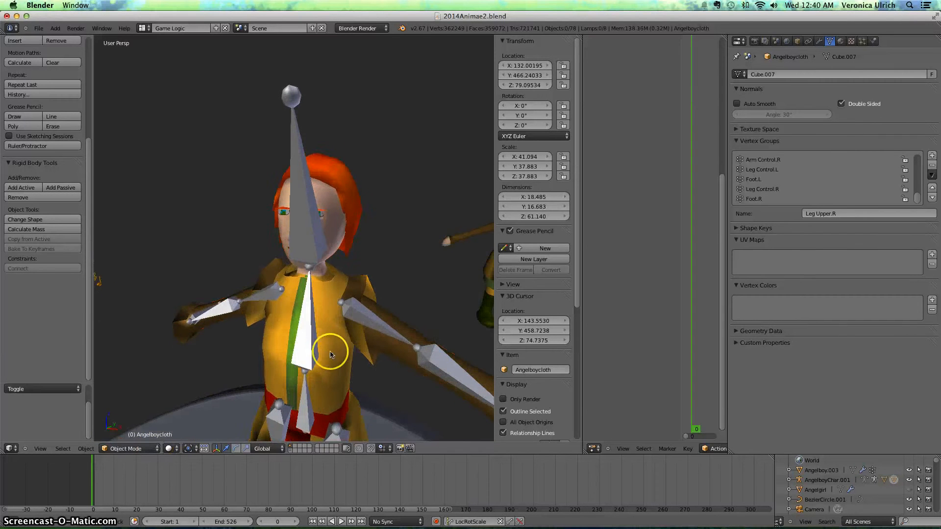
Step: Select the armature in Pose Mode, make the Chest bone active, then leave Pose Mode
{"action": "left_click", "coordinate": [125, 449]}
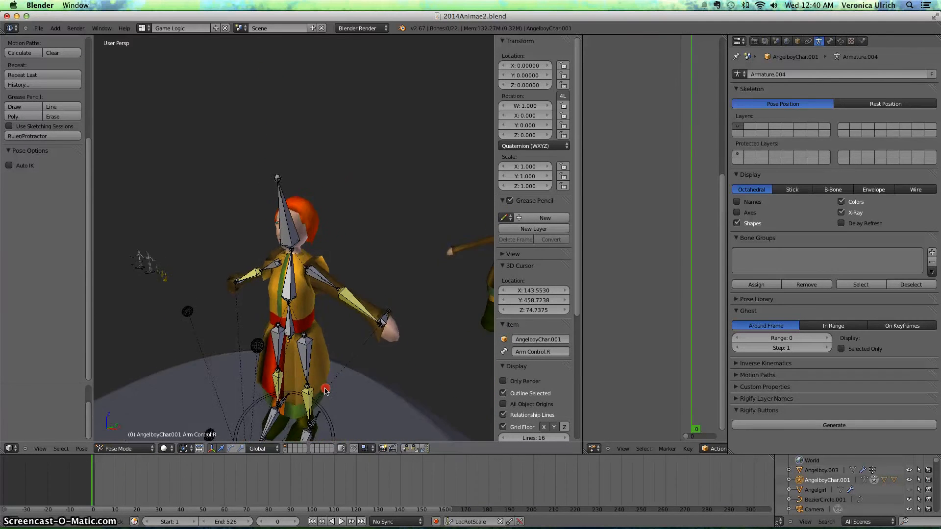
{"action": "left_click", "coordinate": [293, 341]}
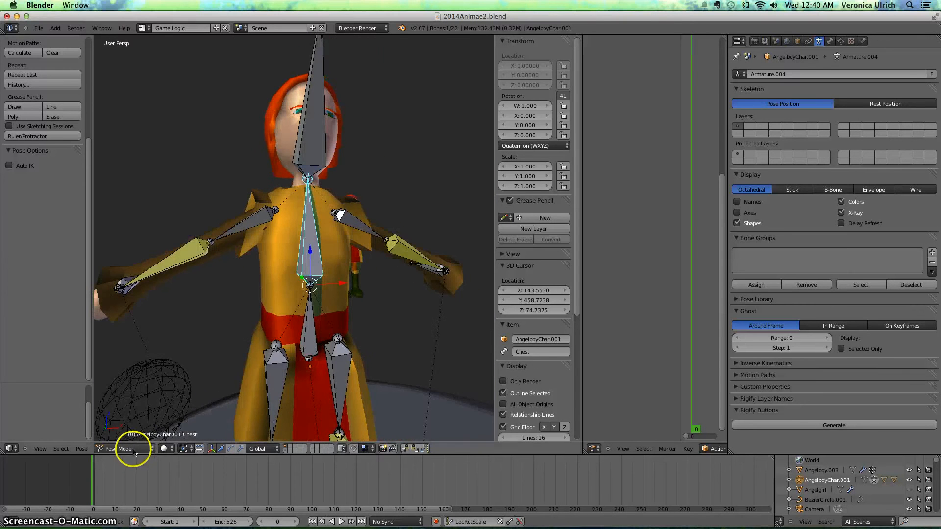
{"action": "left_click", "coordinate": [125, 449]}
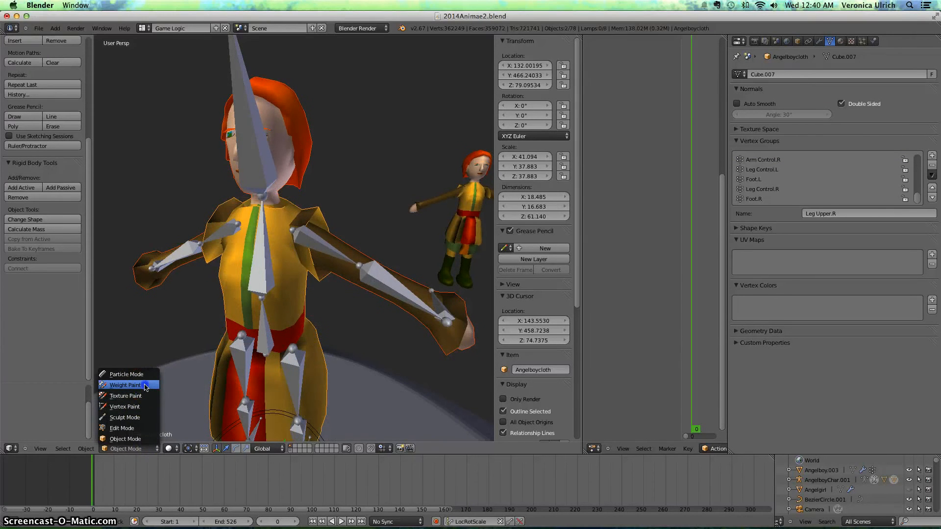
{"action": "left_click", "coordinate": [125, 385]}
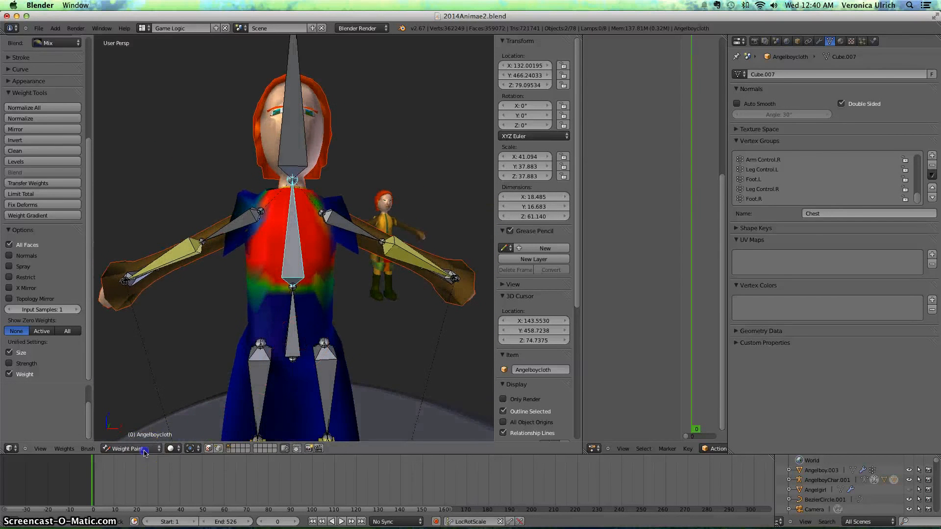
{"action": "left_click", "coordinate": [125, 449]}
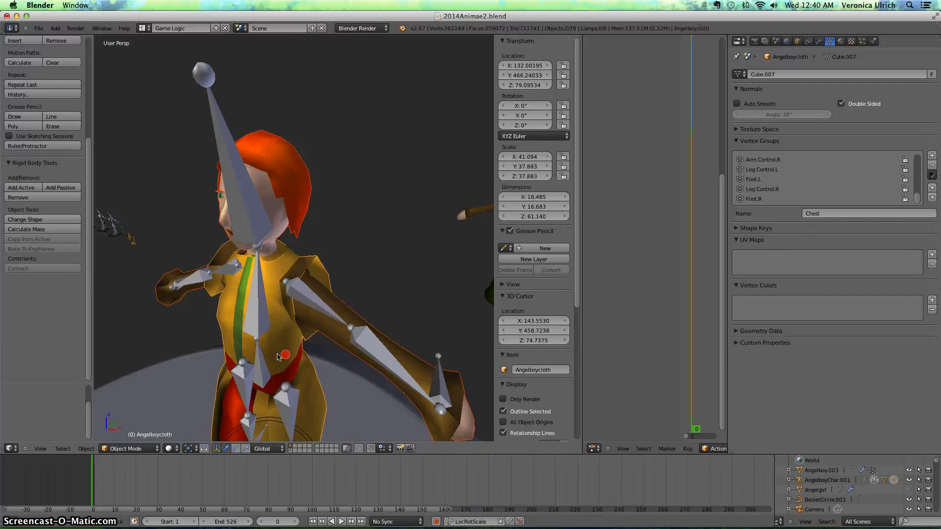